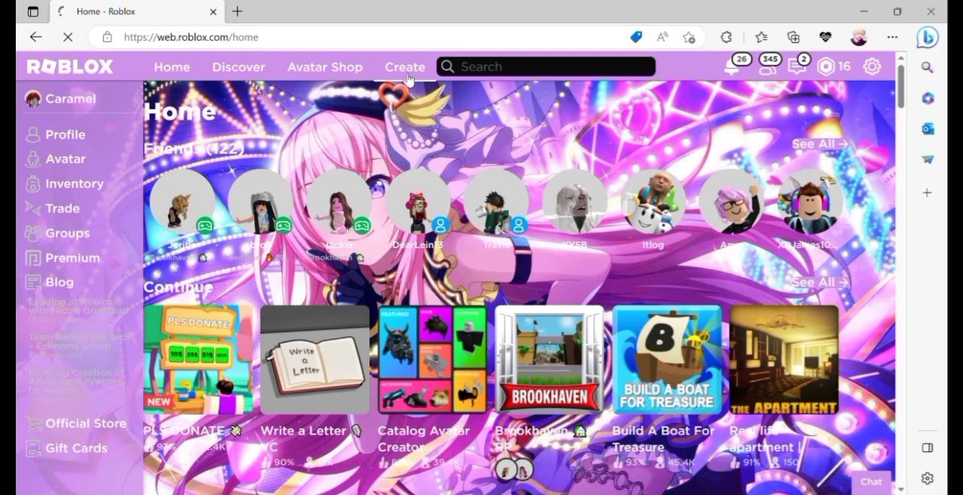
- Go to the Creator Dashboard Creations page via Create in the Roblox navigation bar
left_click(404, 66)
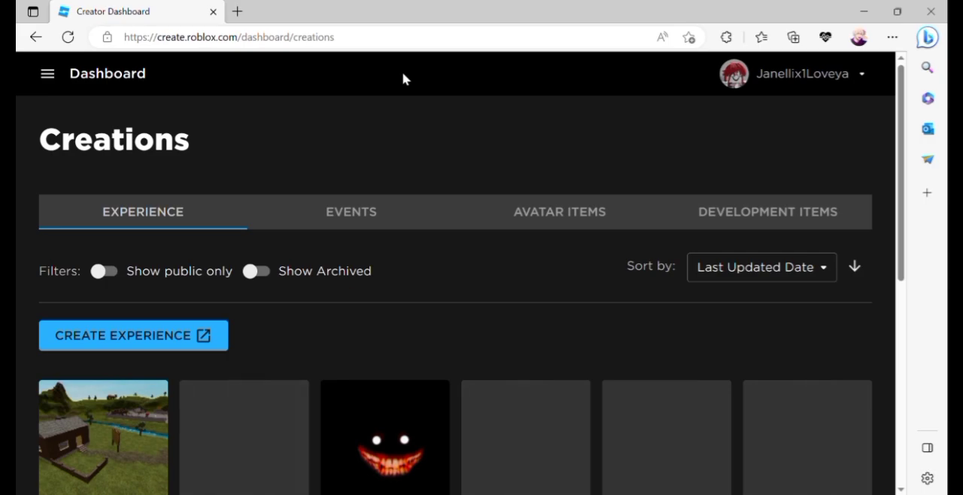
- Review the place's Overview (35 visits, created 2020) and show its settings sidebar
scroll("down", 3)
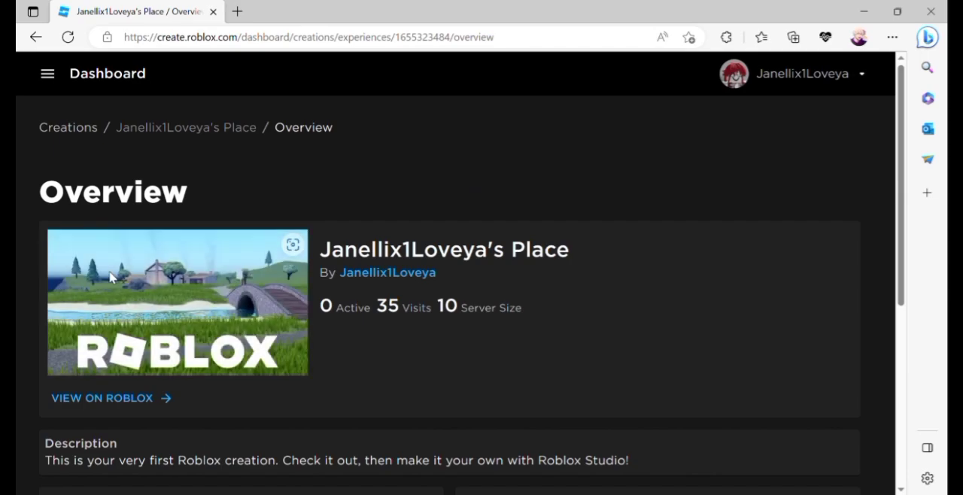
scroll("down", 3)
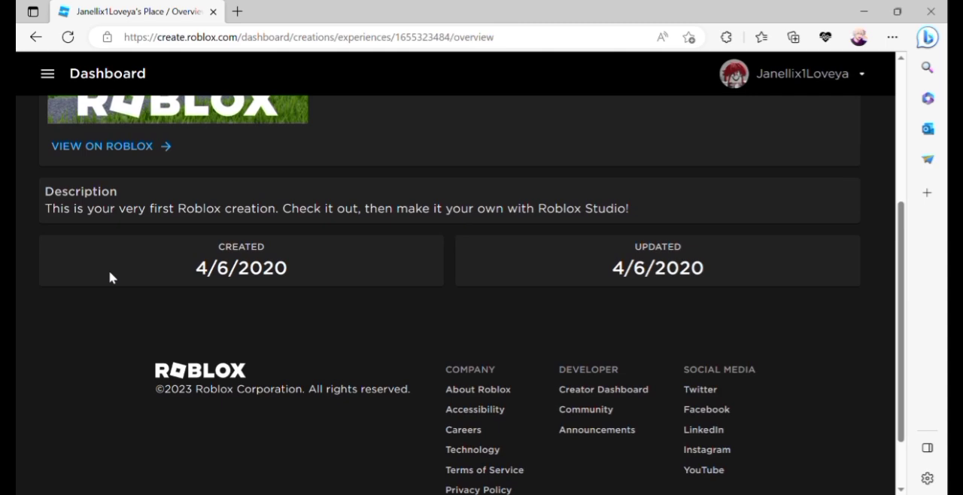
left_click(47, 72)
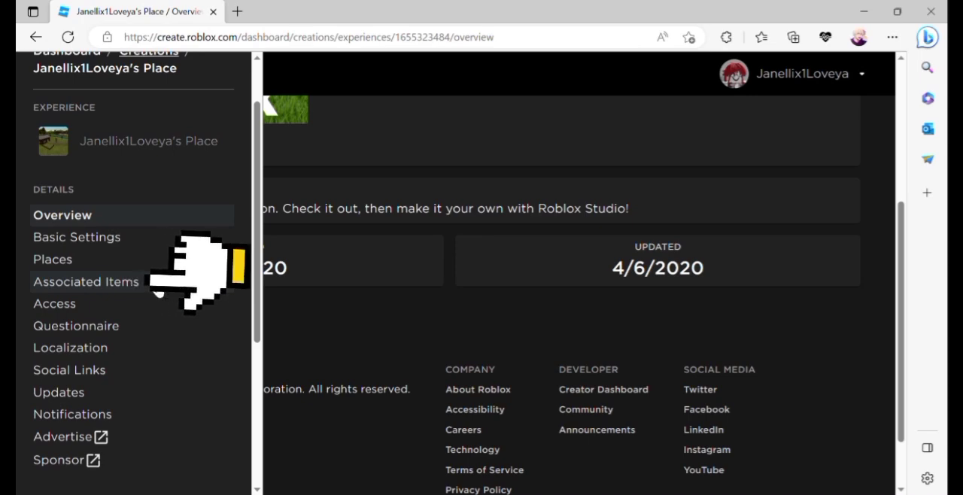
- Go to Associated Items, switch to Passes, and start creating a new pass
left_click(86, 281)
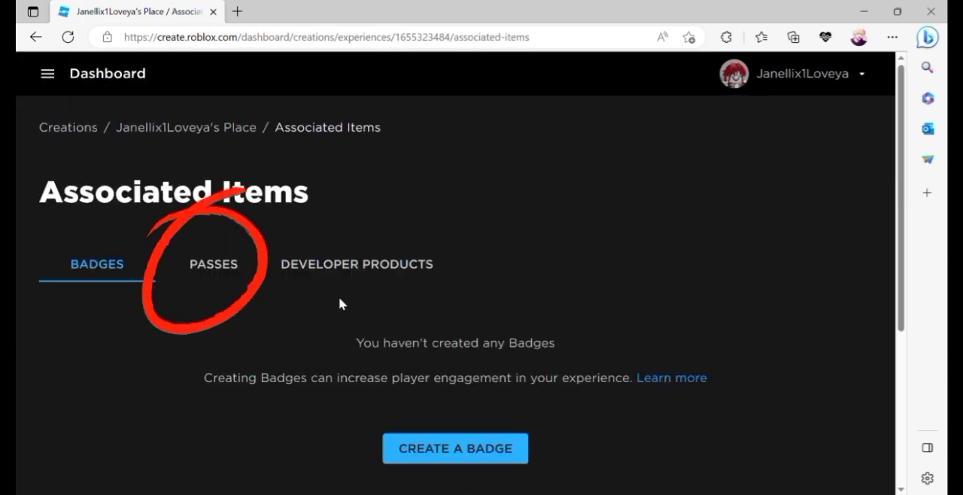
mouse_move(213, 292)
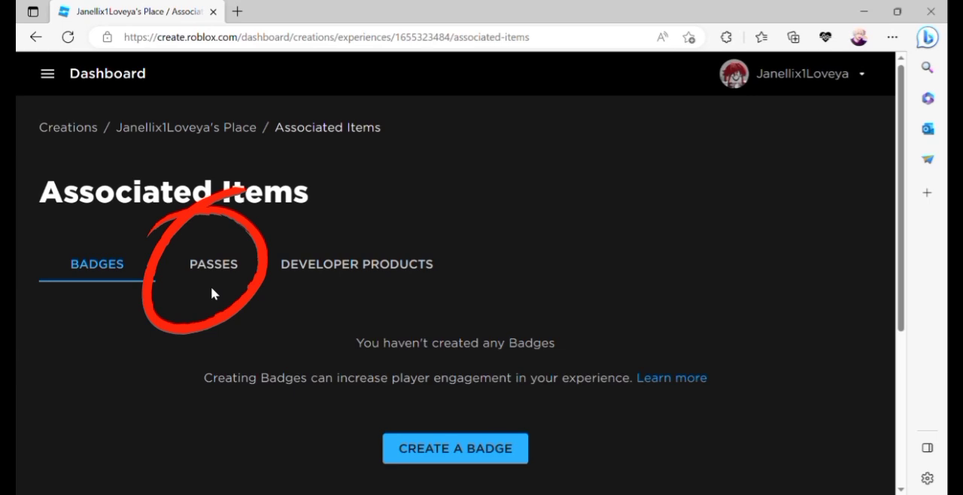
left_click(214, 265)
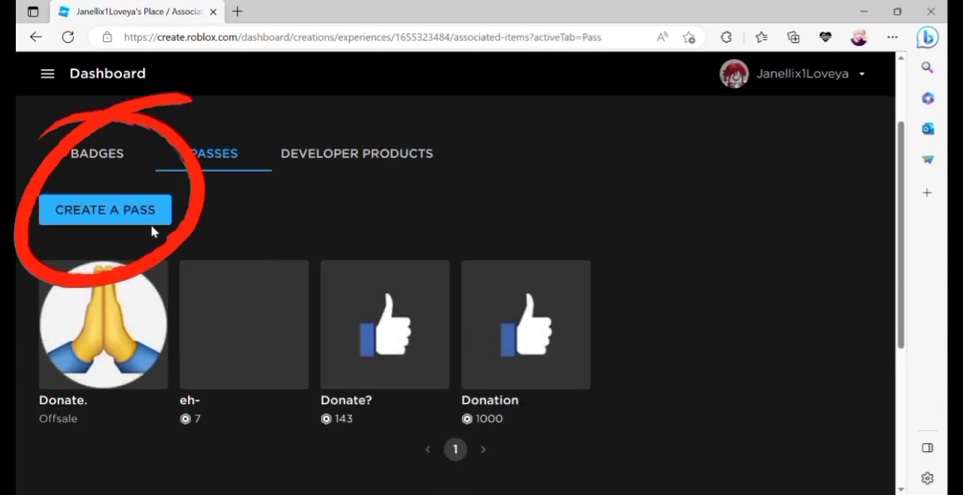
left_click(106, 209)
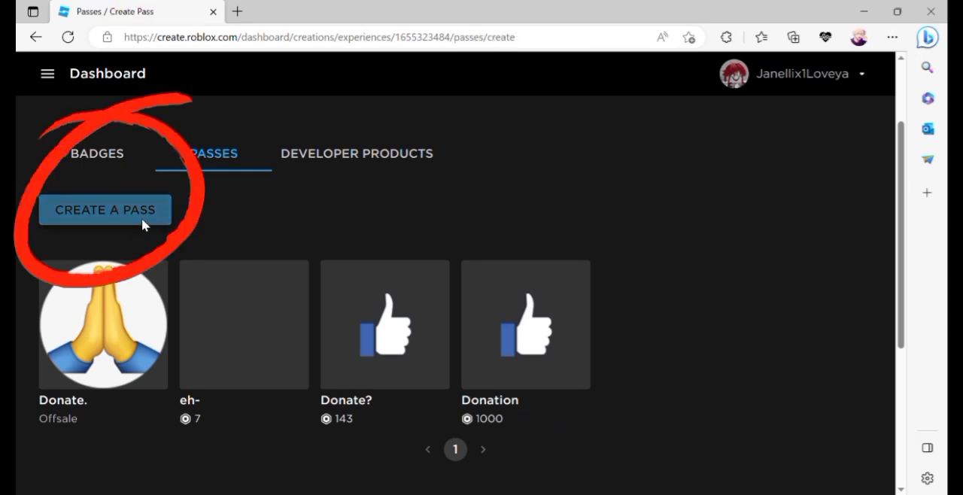
- Bring up the Create a Pass form for the new pass
left_click(106, 209)
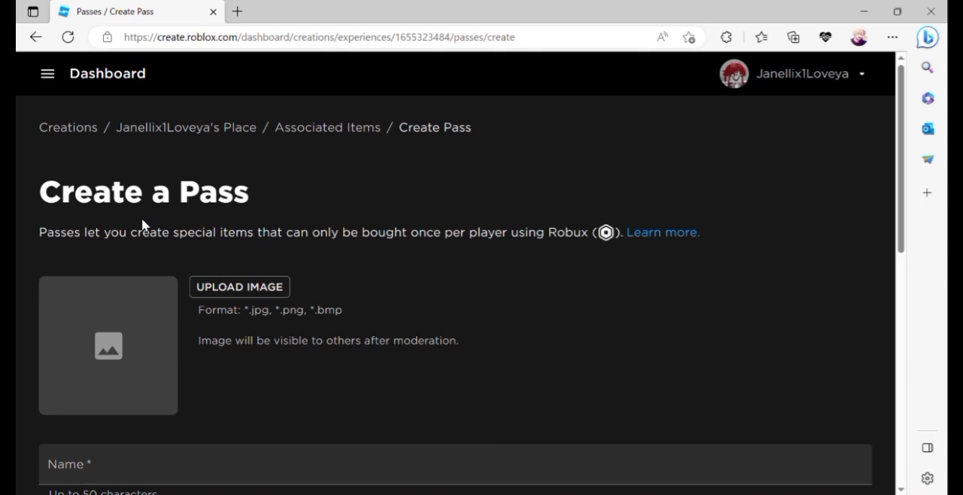
mouse_move(252, 253)
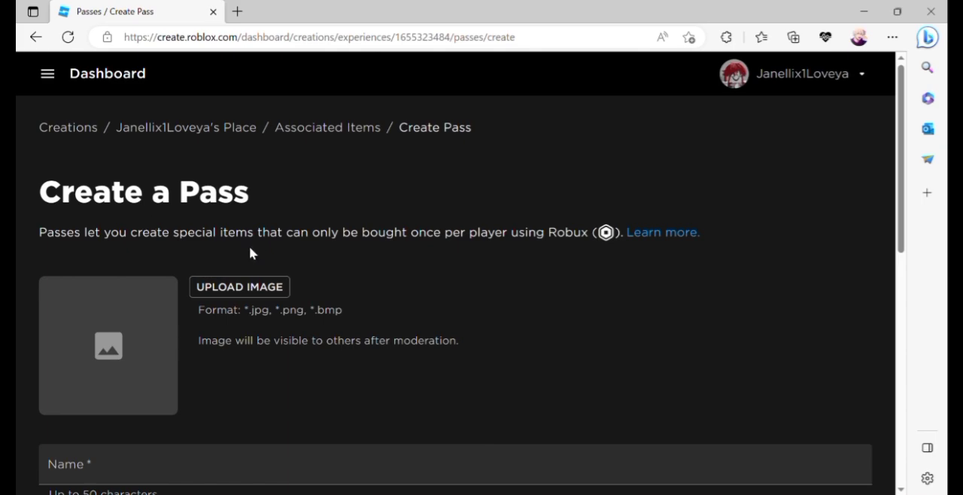
mouse_move(251, 256)
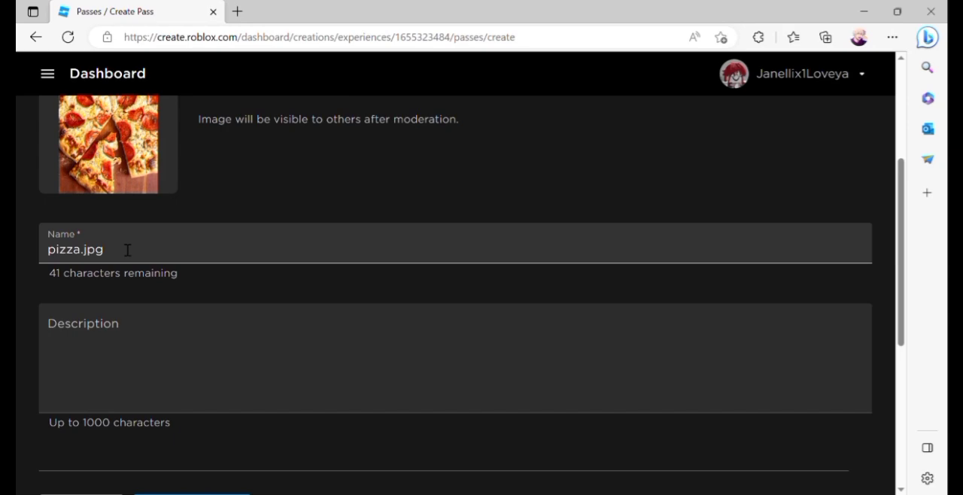
- Name the pass 'Pls Donate Setup' in place of the default and create it
key("backspace")
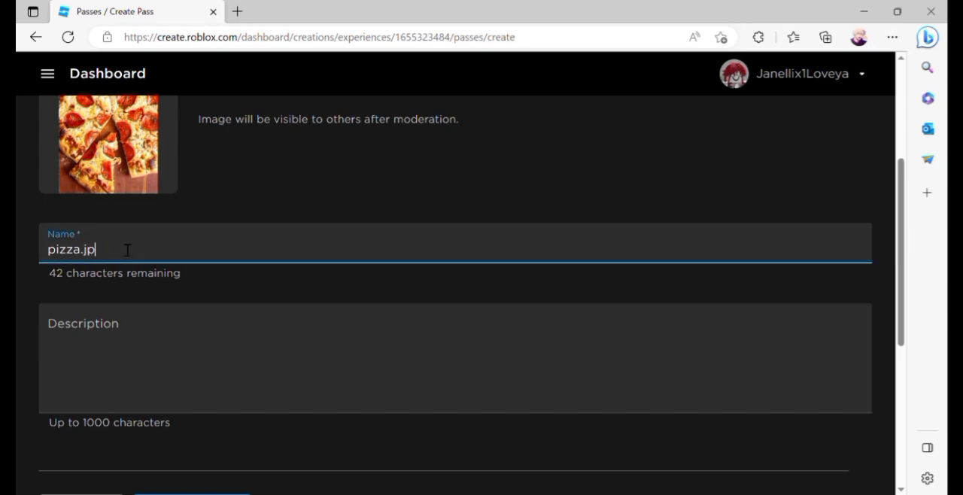
type("Pls Donate")
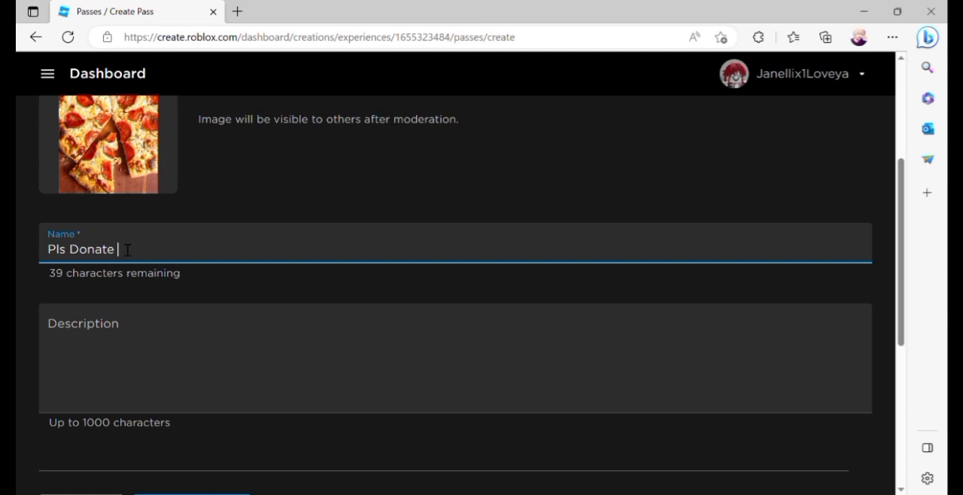
type("Setup")
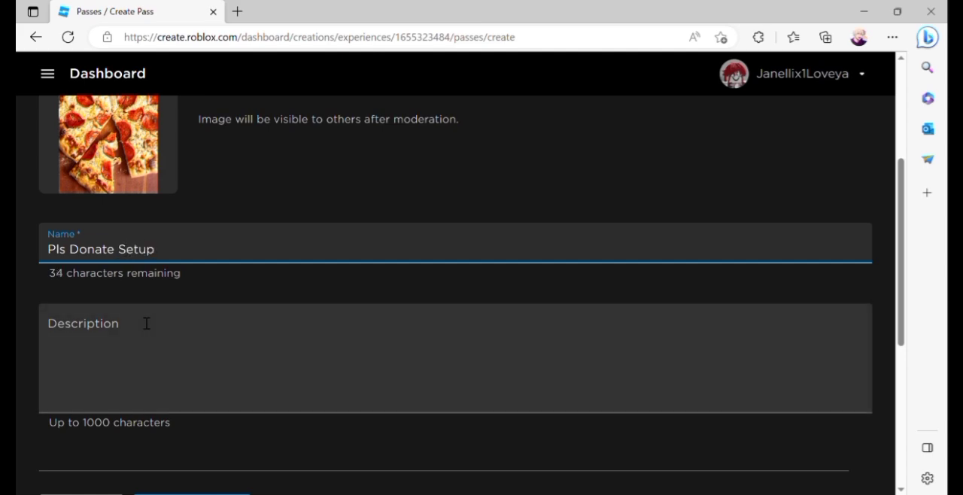
scroll("down", 3)
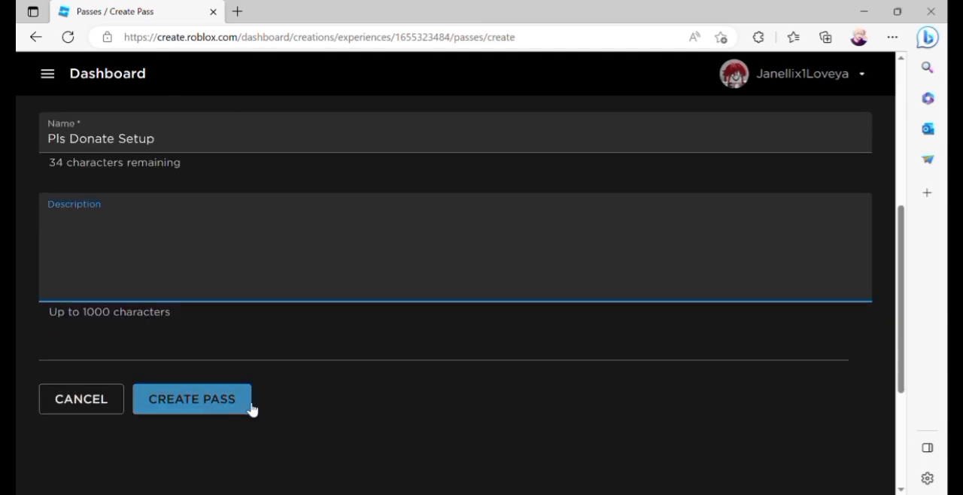
left_click(191, 399)
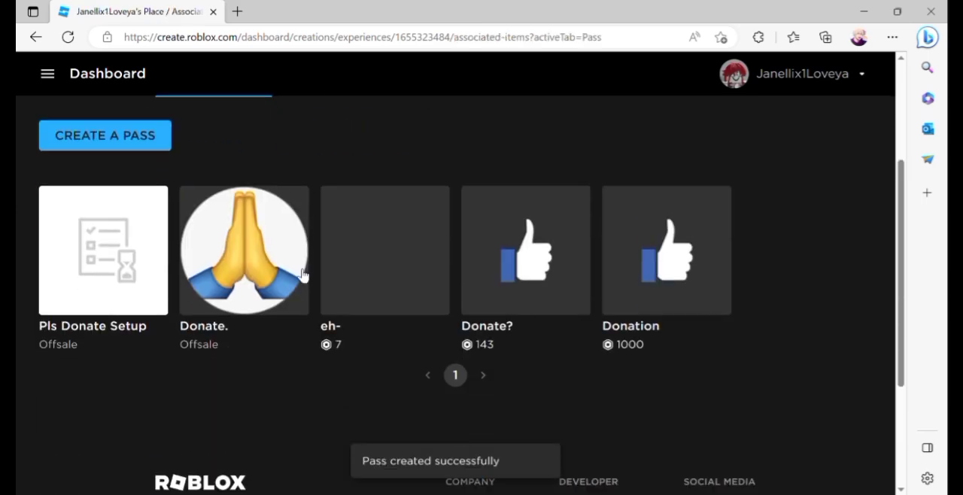
- Scroll to the Passes list where Pls Donate Setup appears first as offsale
scroll("down", 3)
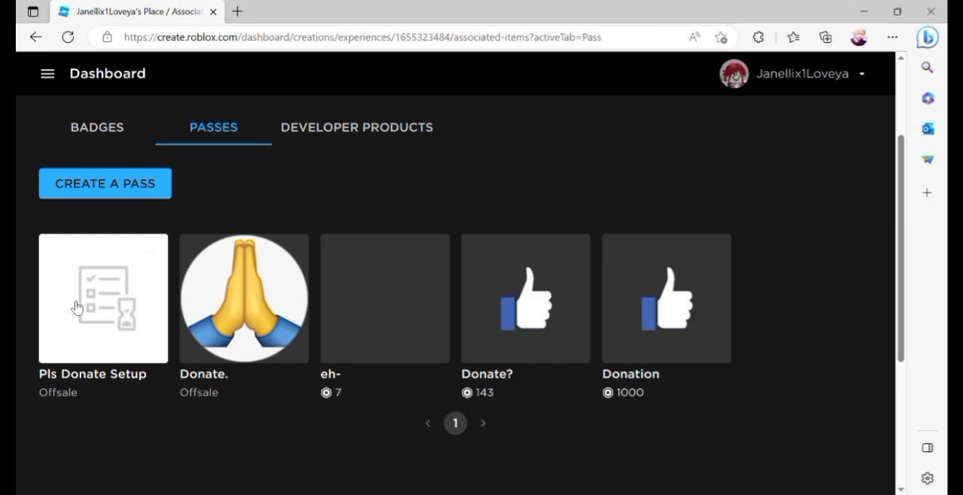
mouse_move(38, 302)
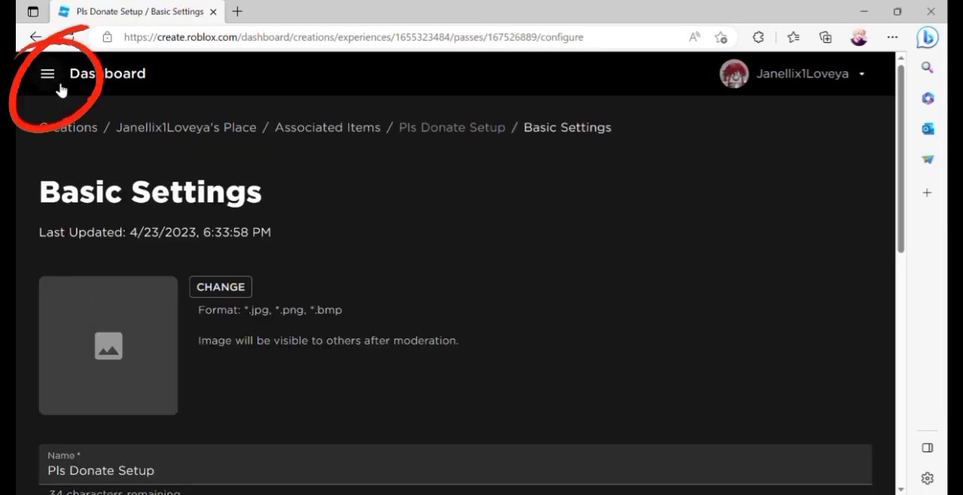
- Go to the Sales page of the Pls Donate Setup pass from its settings sidebar
left_click(48, 74)
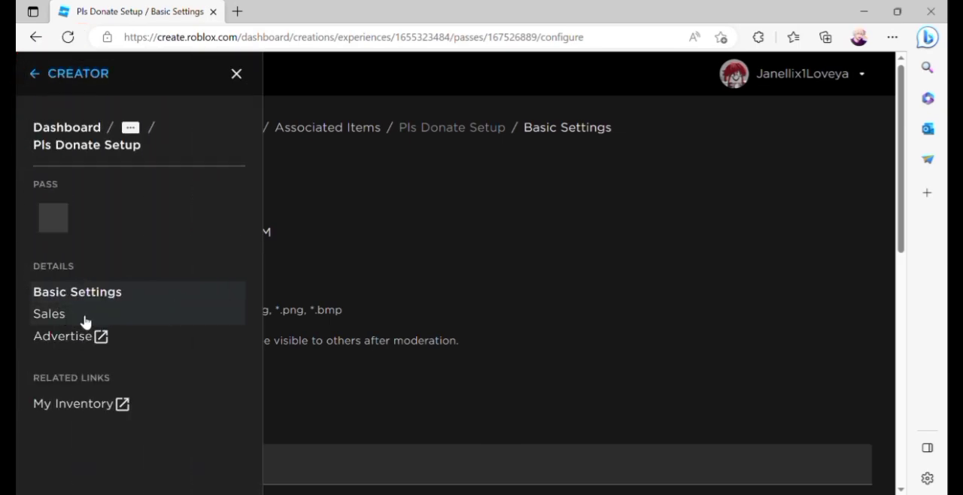
left_click(48, 313)
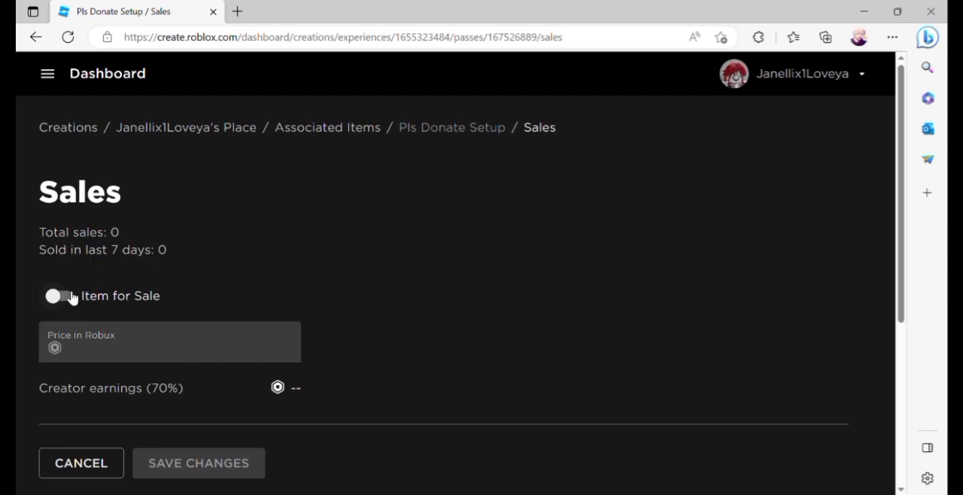
- Turn on Item for Sale, set the price to 100 Robux and save the changes
left_click(60, 295)
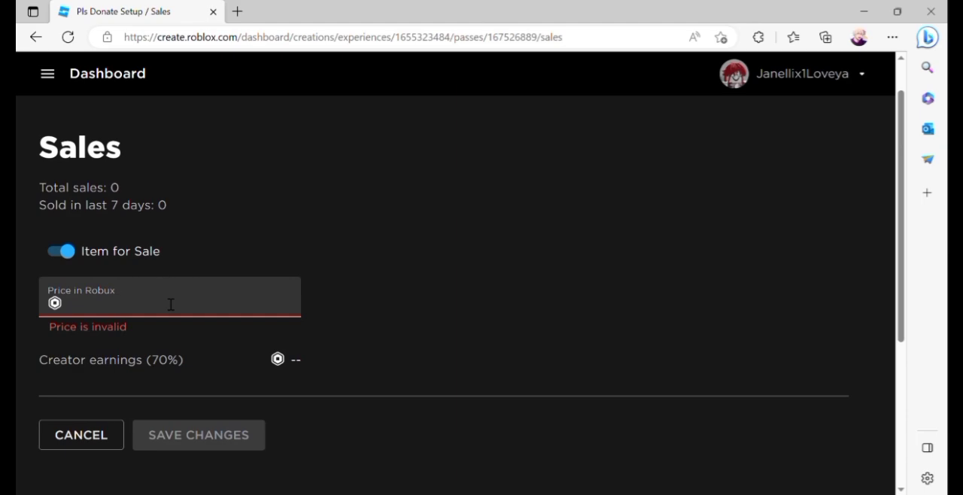
type("1")
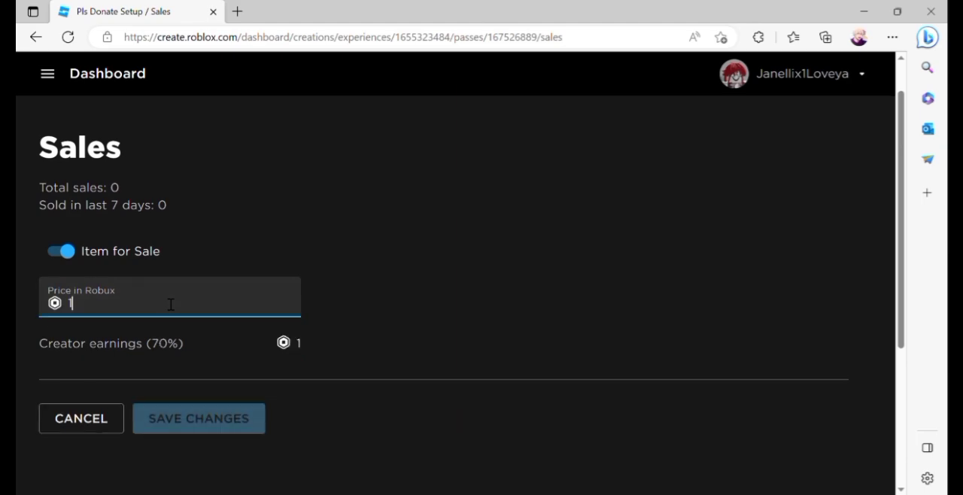
type("00")
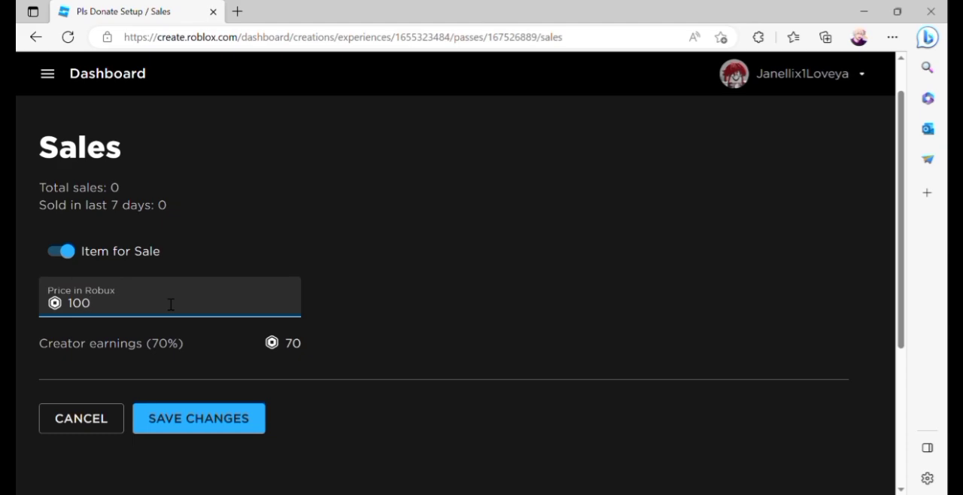
left_click(90, 304)
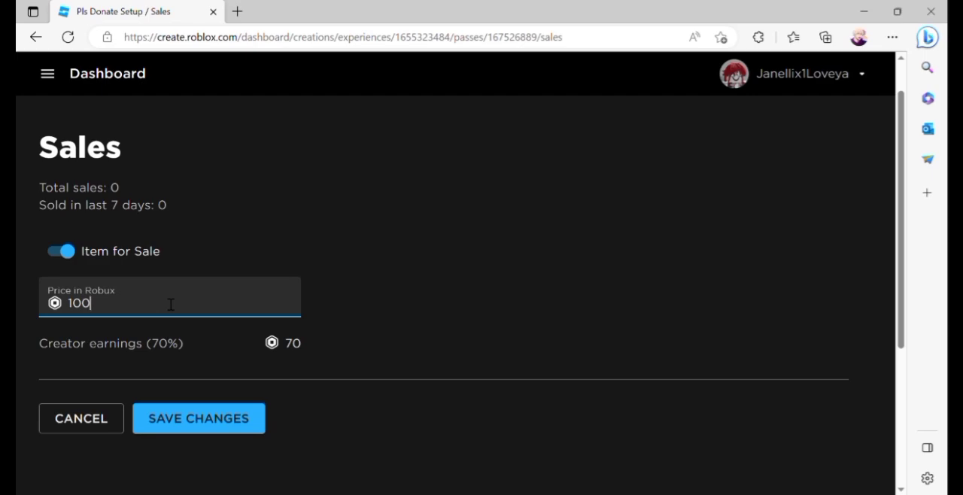
mouse_move(232, 367)
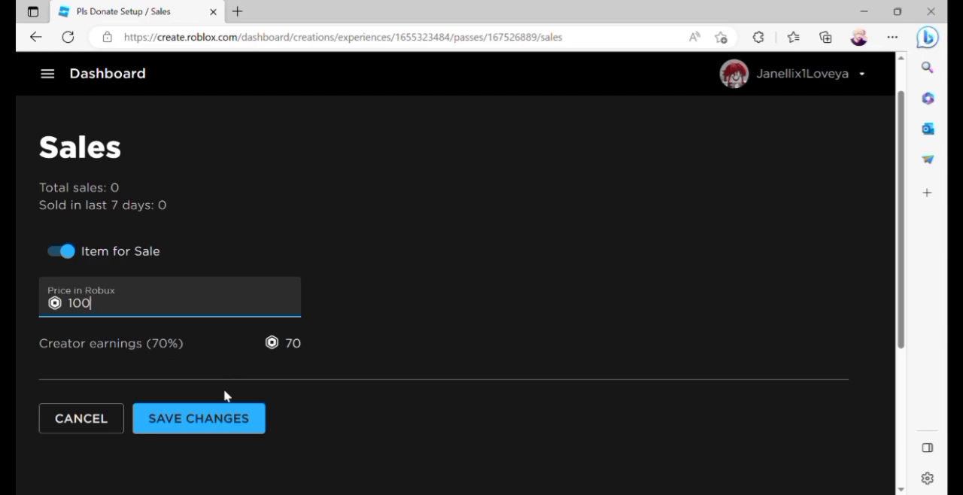
left_click(198, 419)
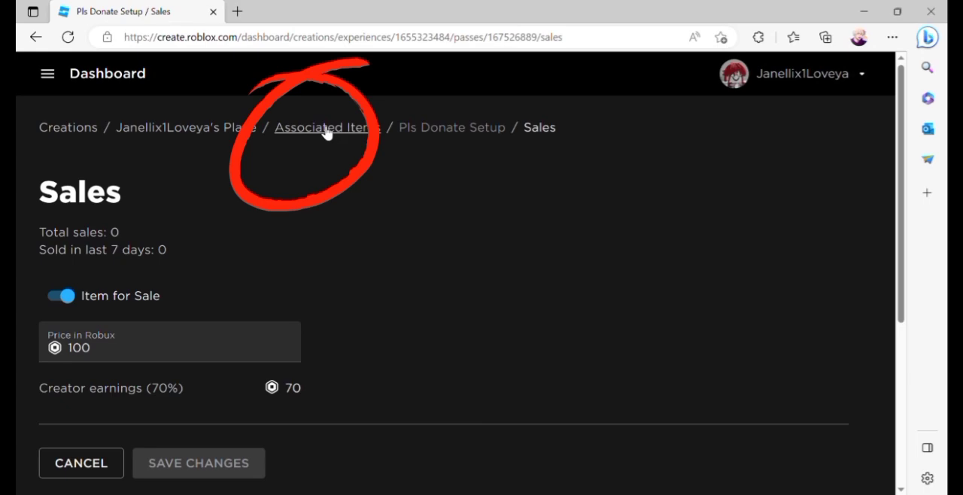
- Return to Associated Items and scroll to the Passes list showing Pls Donate Setup priced
left_click(327, 128)
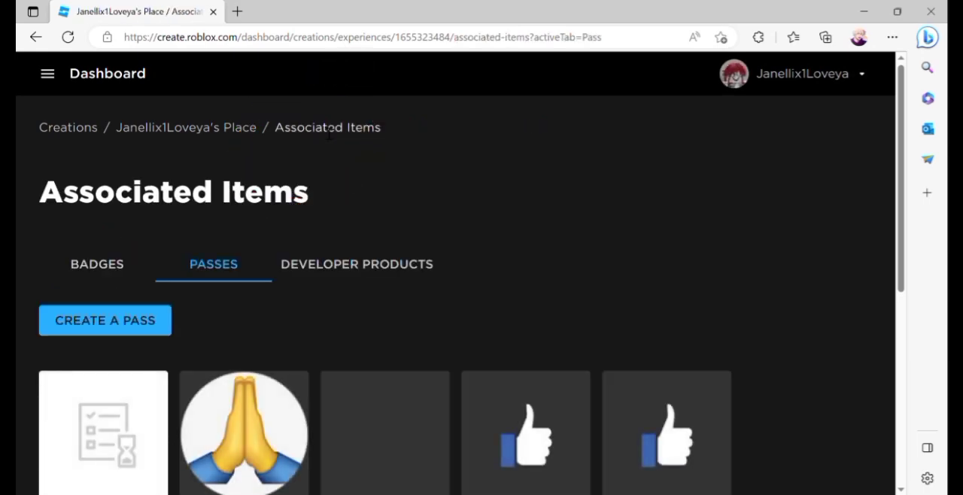
scroll("down", 3)
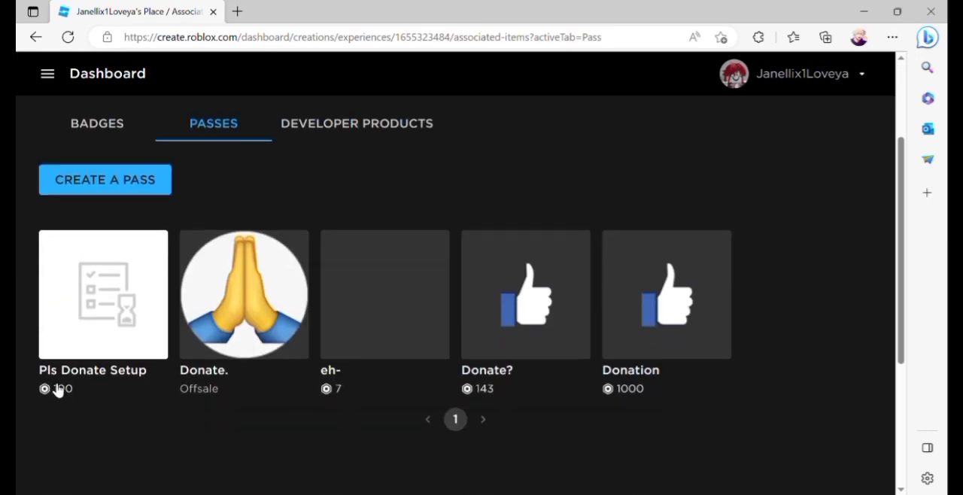